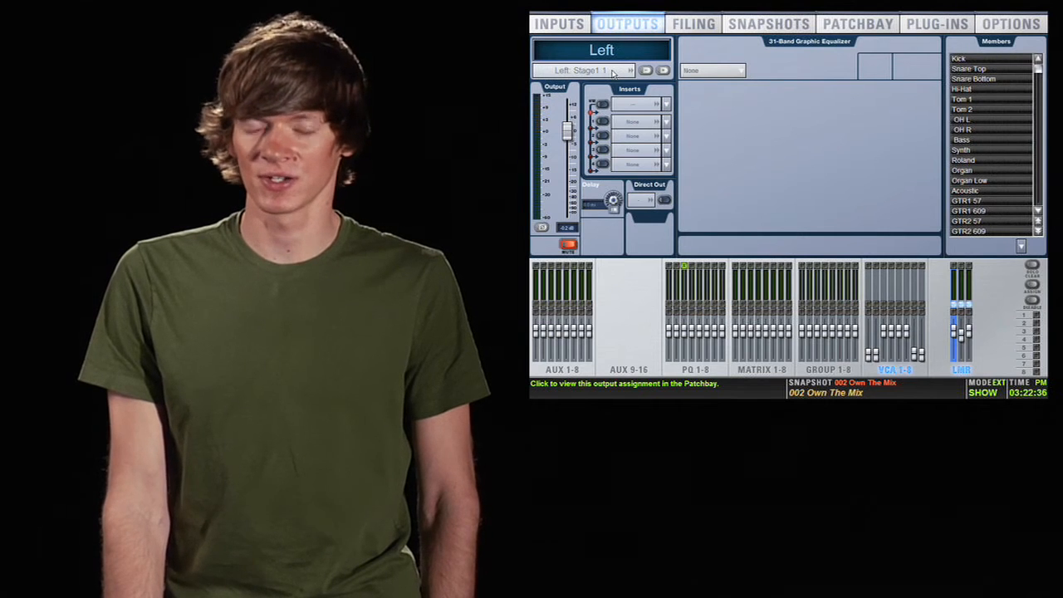
# Jump to the Patchbay Outputs grid showing where the Left main output is patched
pyautogui.click(857, 23)
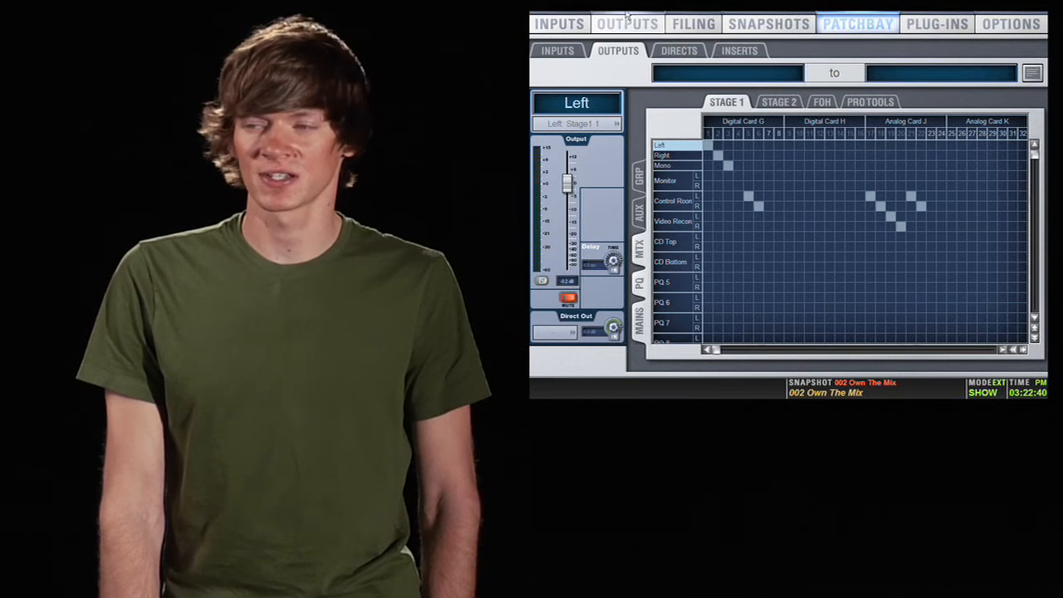
pyautogui.click(627, 23)
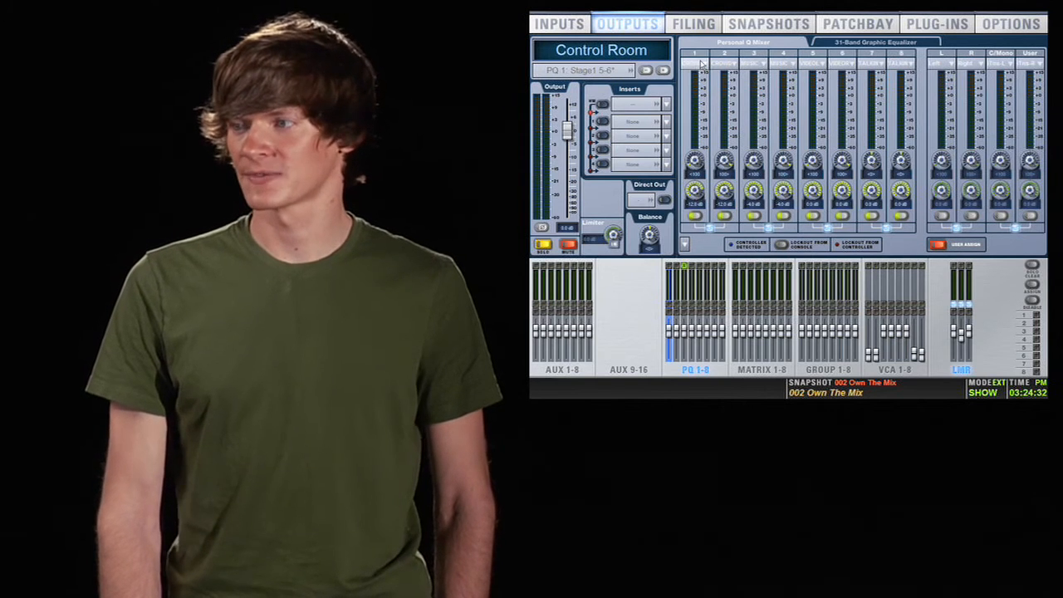
pyautogui.click(693, 63)
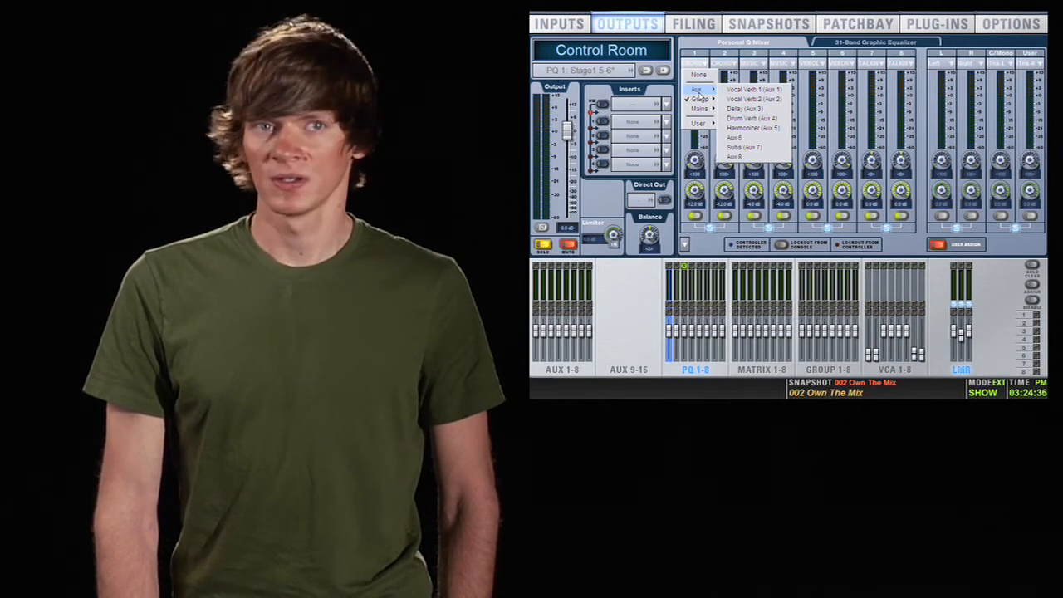
pyautogui.click(700, 99)
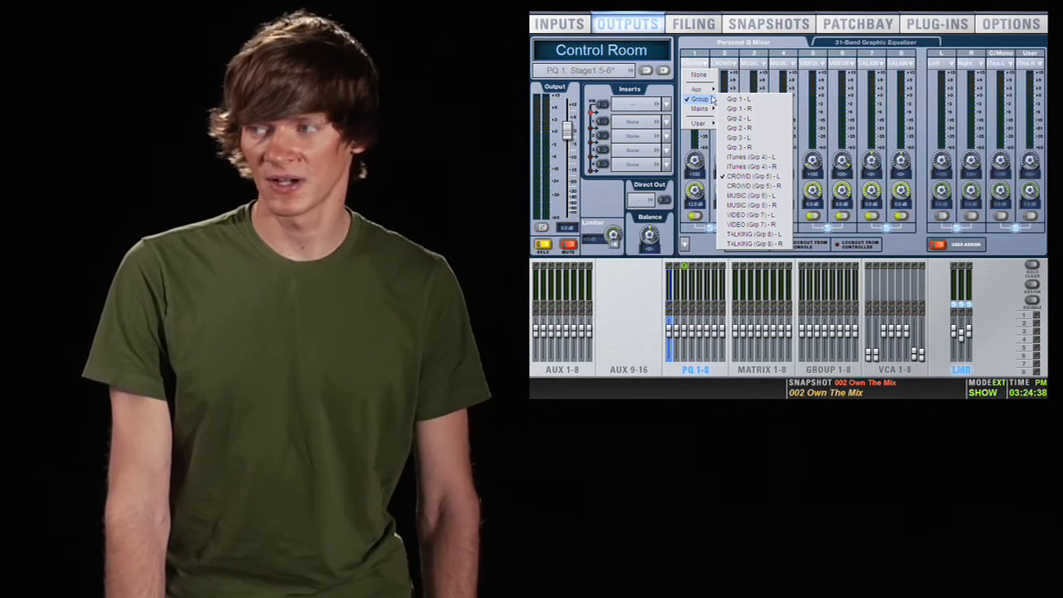
pyautogui.click(743, 175)
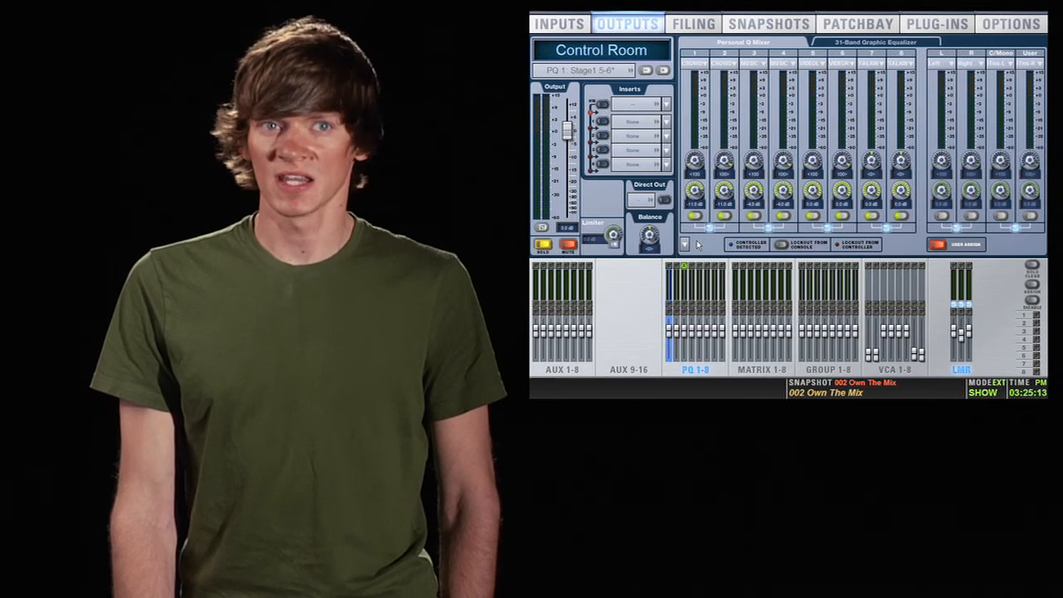
pyautogui.click(684, 244)
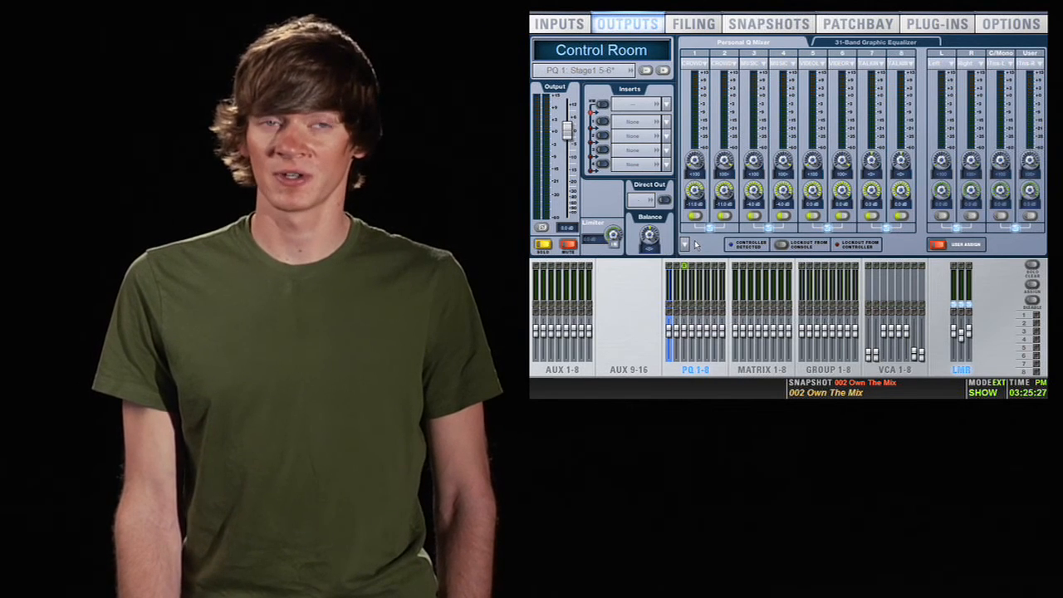
pyautogui.click(684, 244)
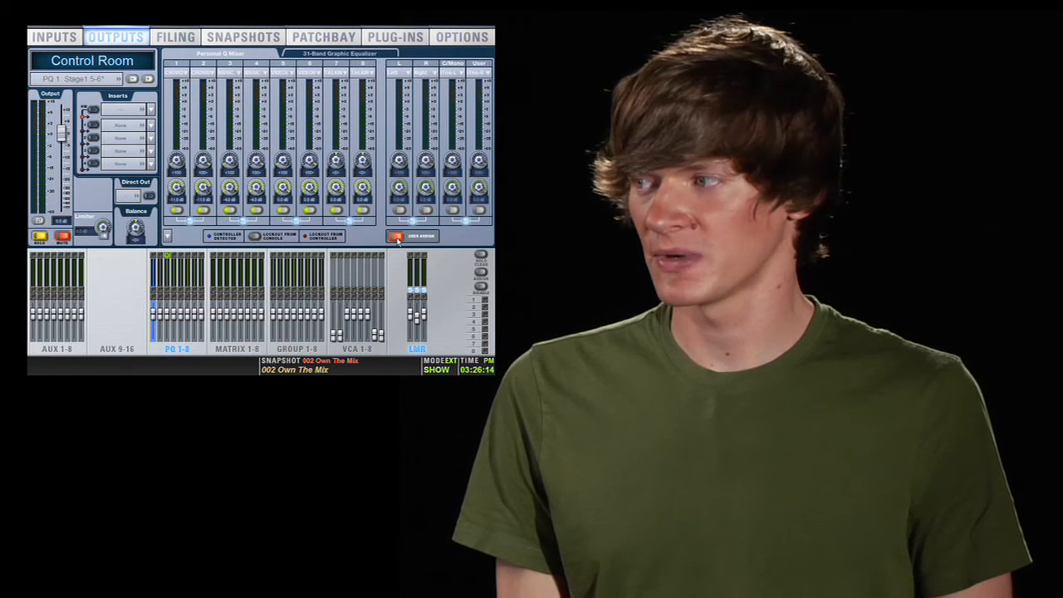
# Source Control Room Personal Q user input 1 from the Kick channel and set its pickoff
pyautogui.click(396, 236)
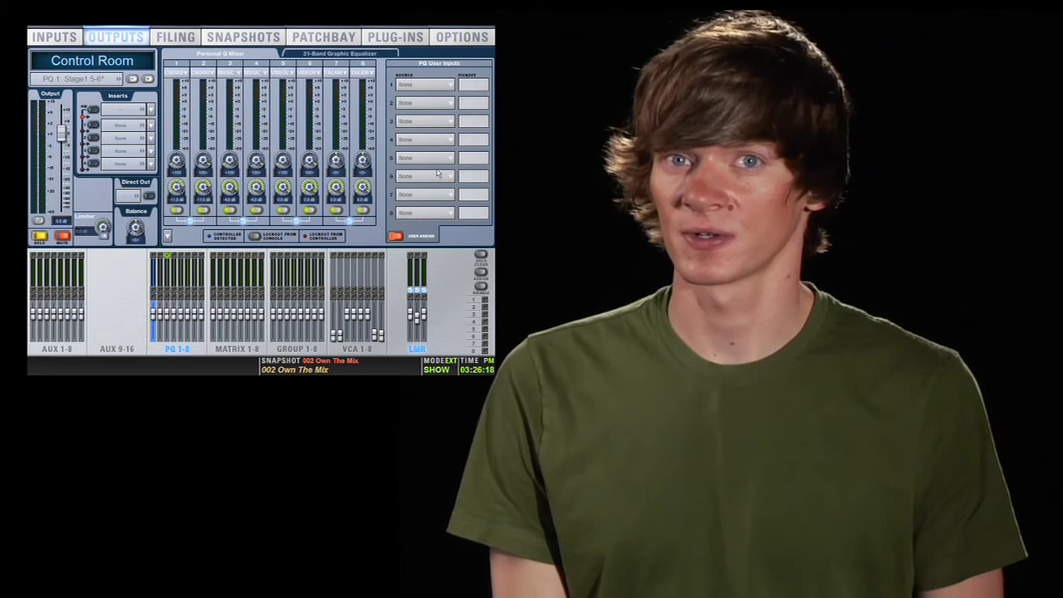
pyautogui.click(426, 84)
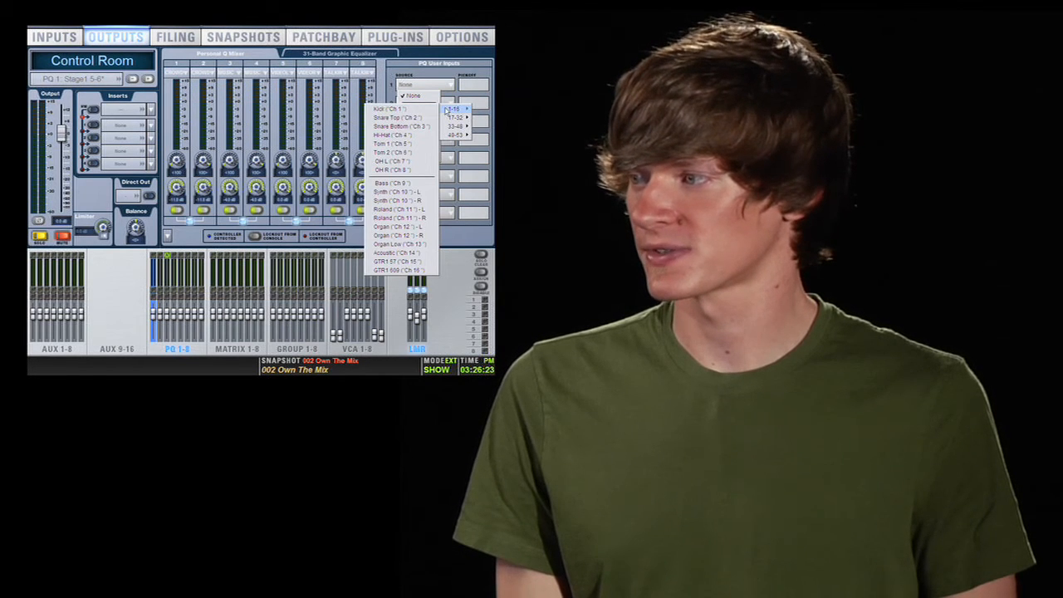
pyautogui.click(386, 108)
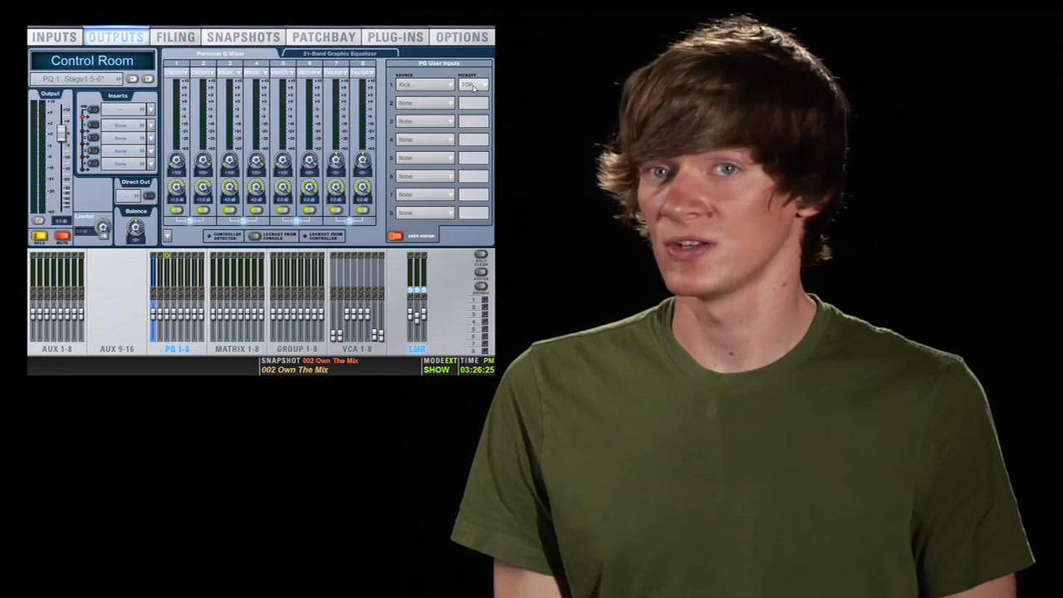
pyautogui.click(470, 84)
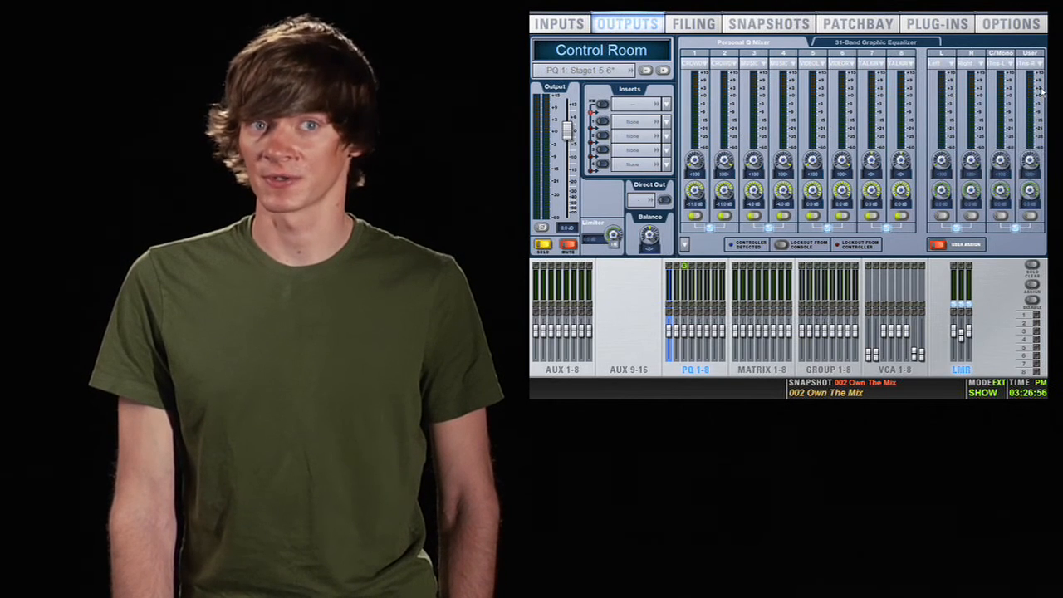
pyautogui.click(1001, 64)
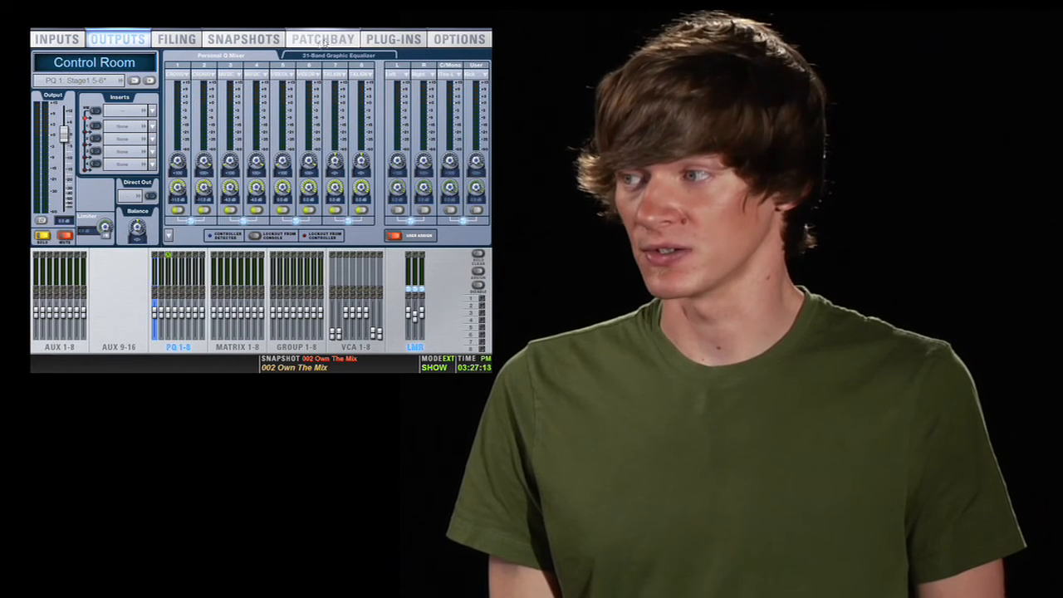
pyautogui.click(337, 54)
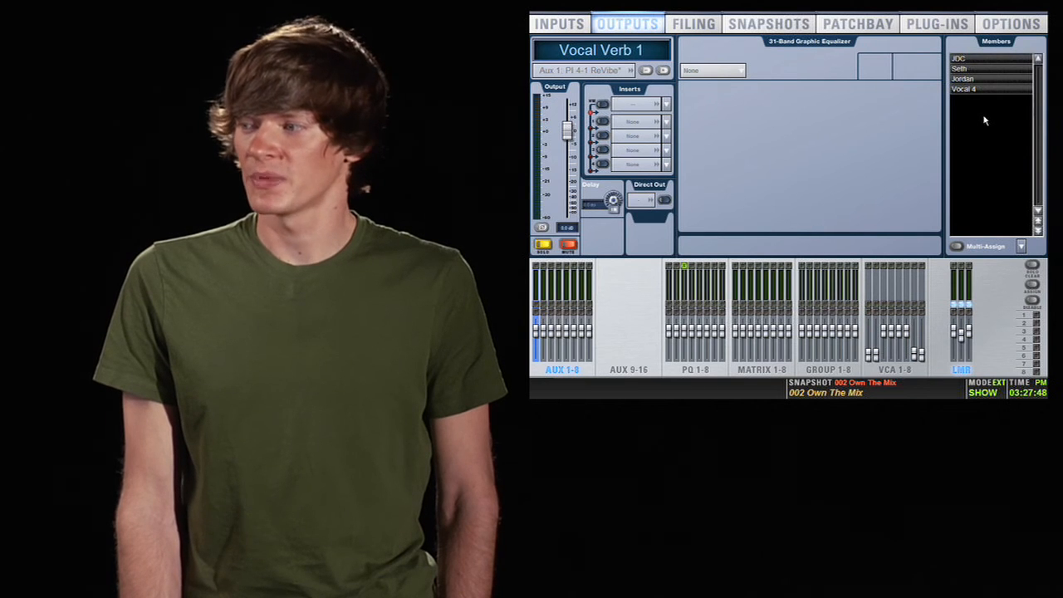
# Review the Vocal Verb 1 Members menu options (Reset Mix, Replace with Mix from), then enable Multi-Assign
pyautogui.click(1024, 246)
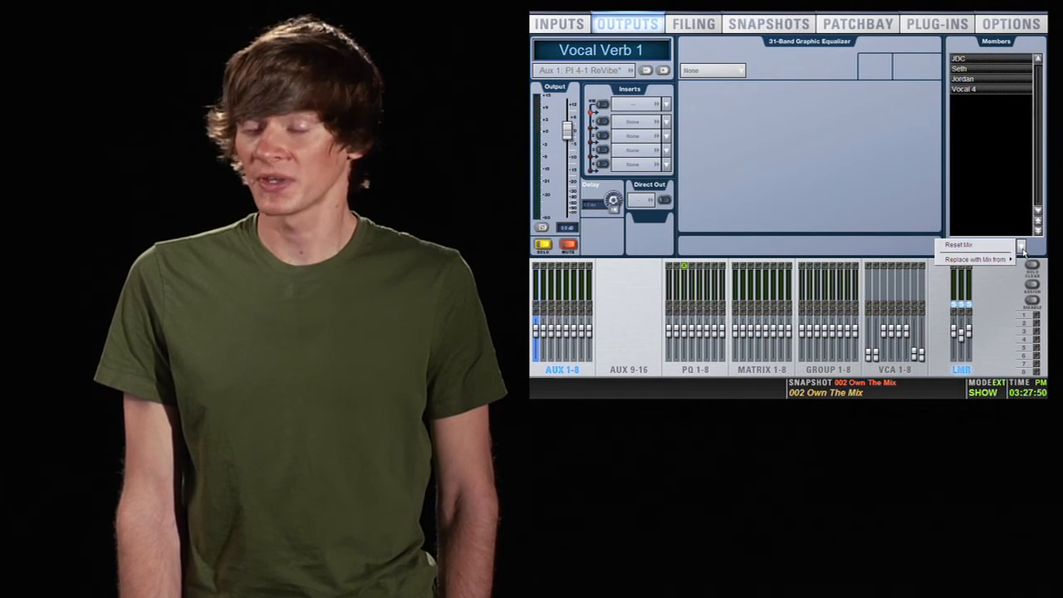
pyautogui.click(974, 259)
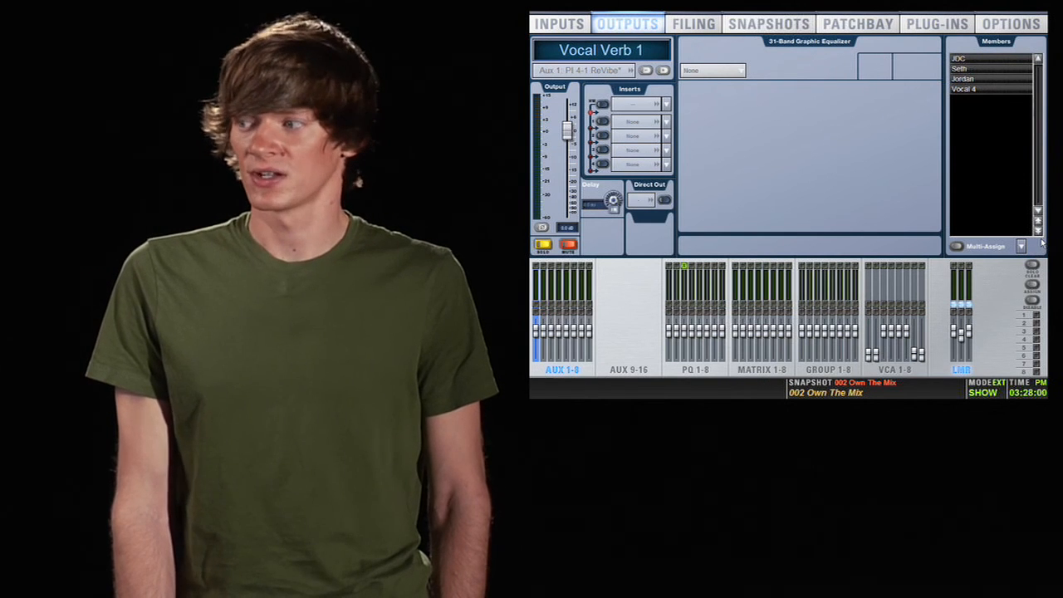
pyautogui.click(1021, 245)
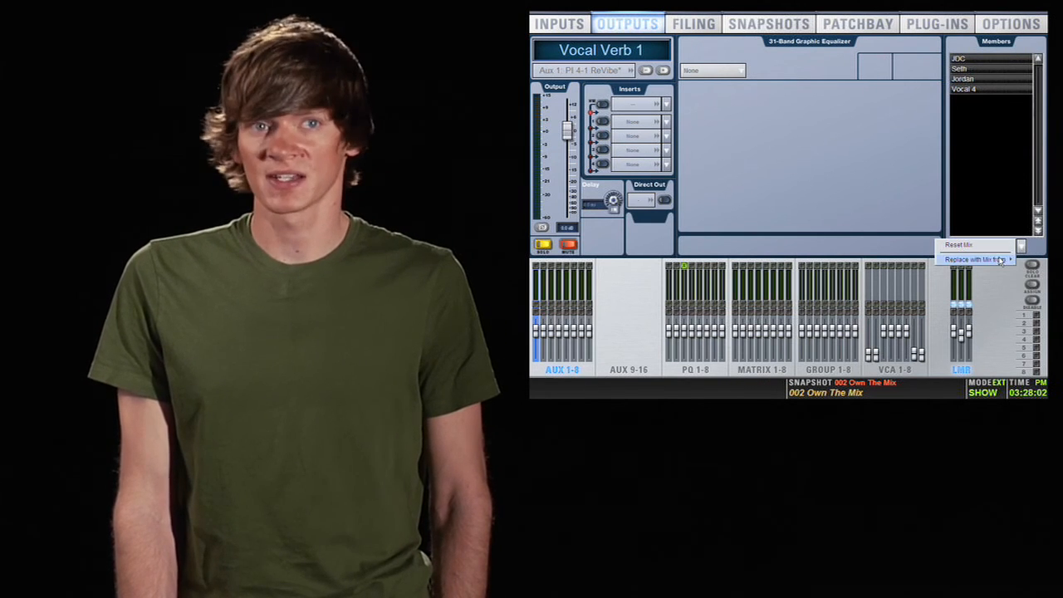
pyautogui.click(977, 259)
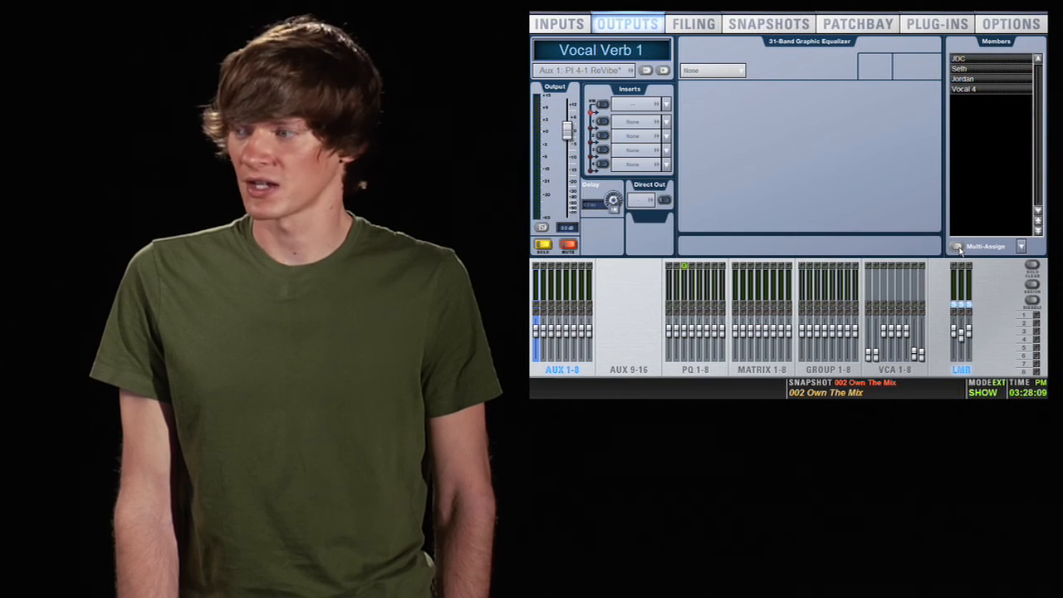
pyautogui.click(957, 246)
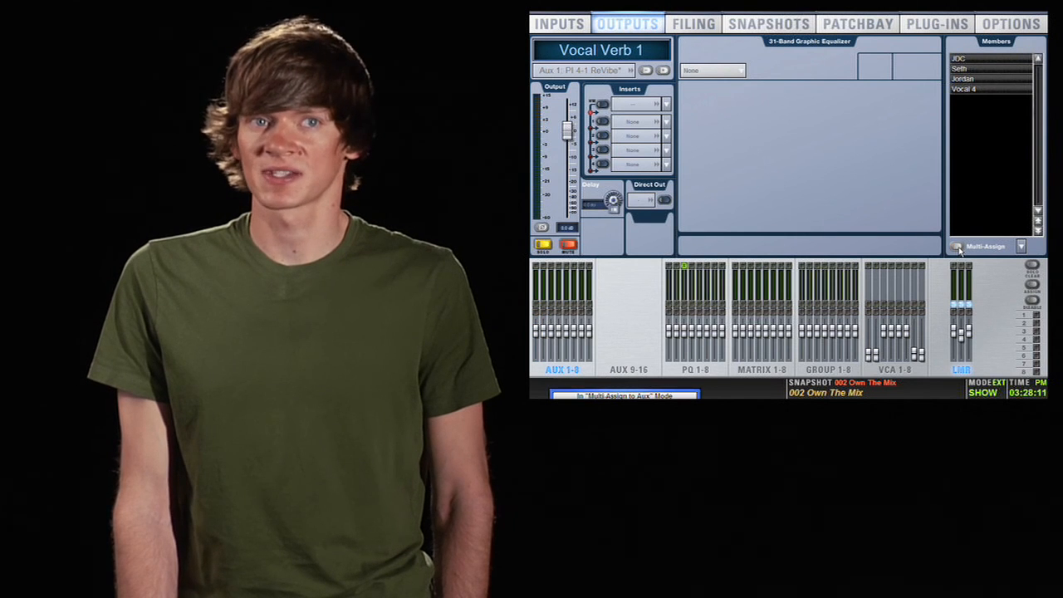